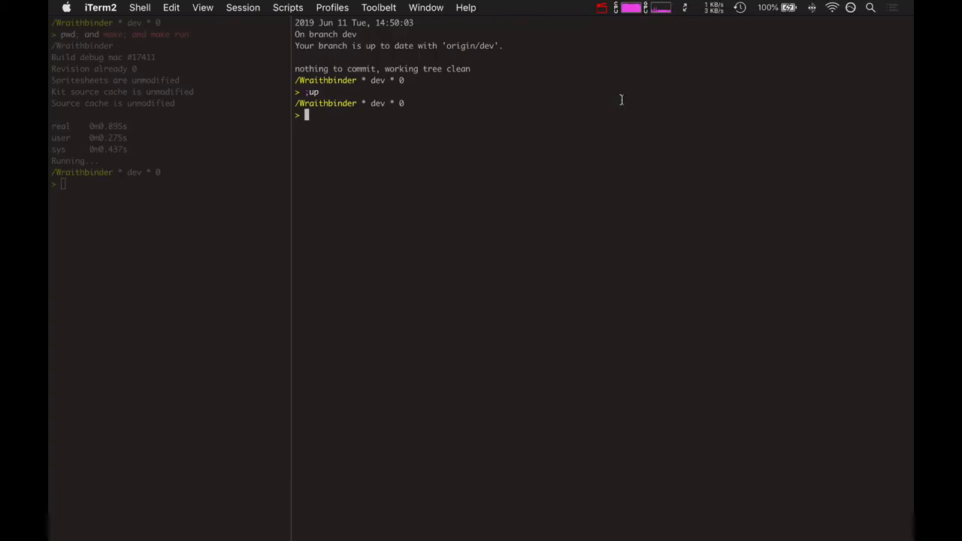
Run ;up to confirm Wraithbinder is on a clean dev branch matching origin/dev
key("cmd+r")
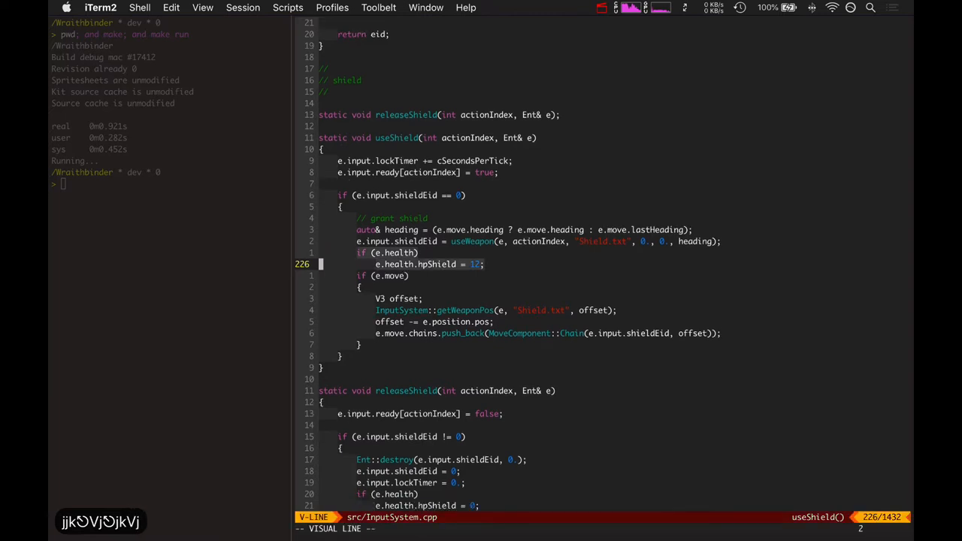
Reselect then clear the hpShield = 12 line in useShield() of InputSystem.cpp
key("Escape")
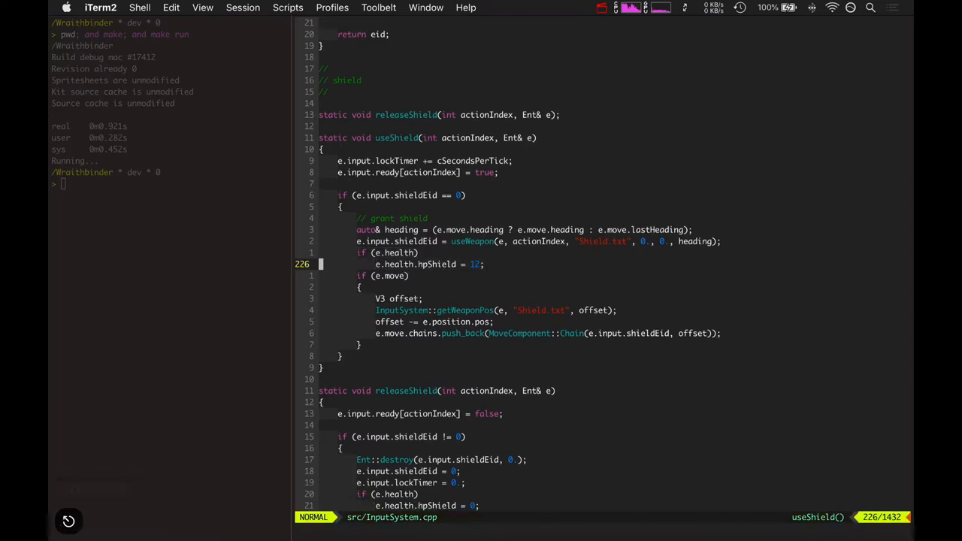
key("V")
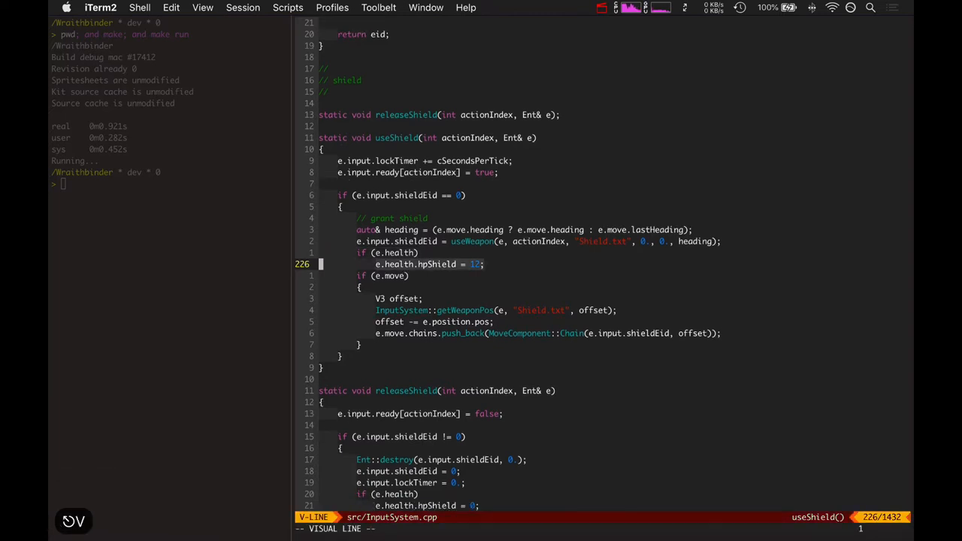
key("Escape")
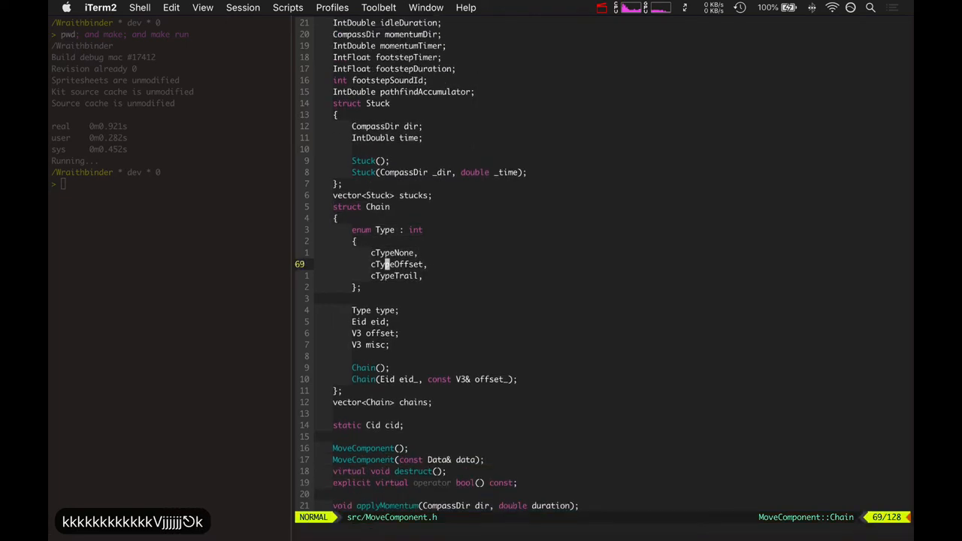
Line-select parts of the Chain Type enum (cTypeNone, cTypeOffset, cTypeTrail) in MoveComponent.h
key("V")
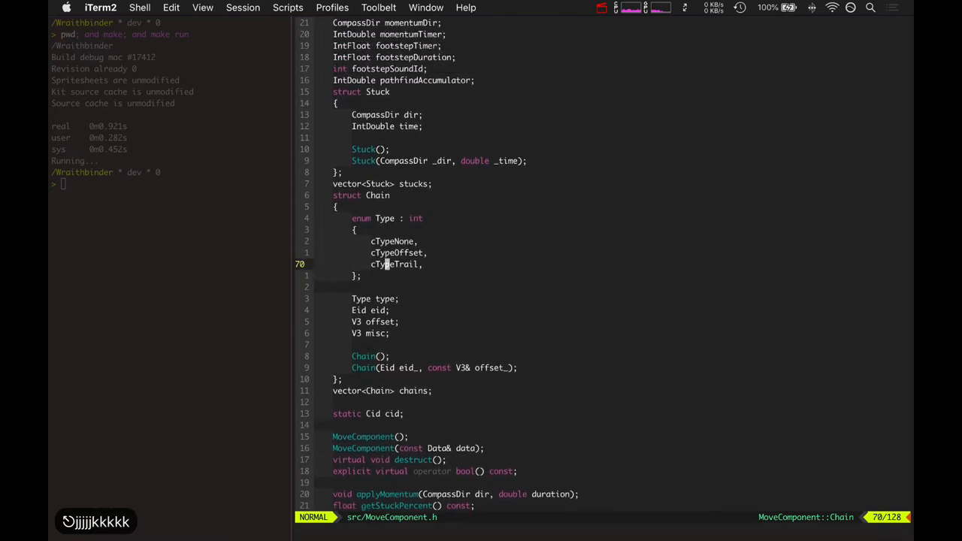
key("V")
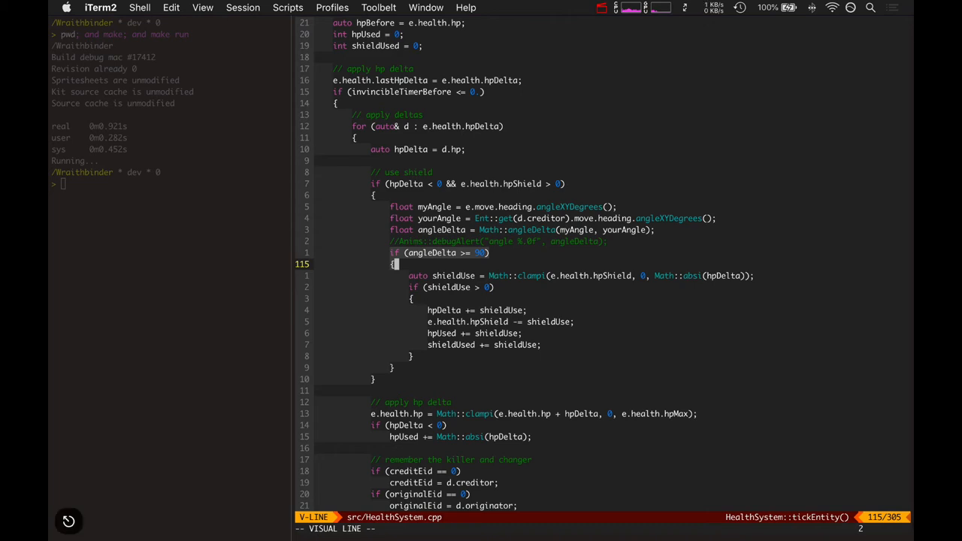
Clear the selection on the angleDelta >= 90 shield-absorption check in tickEntity
key("Escape")
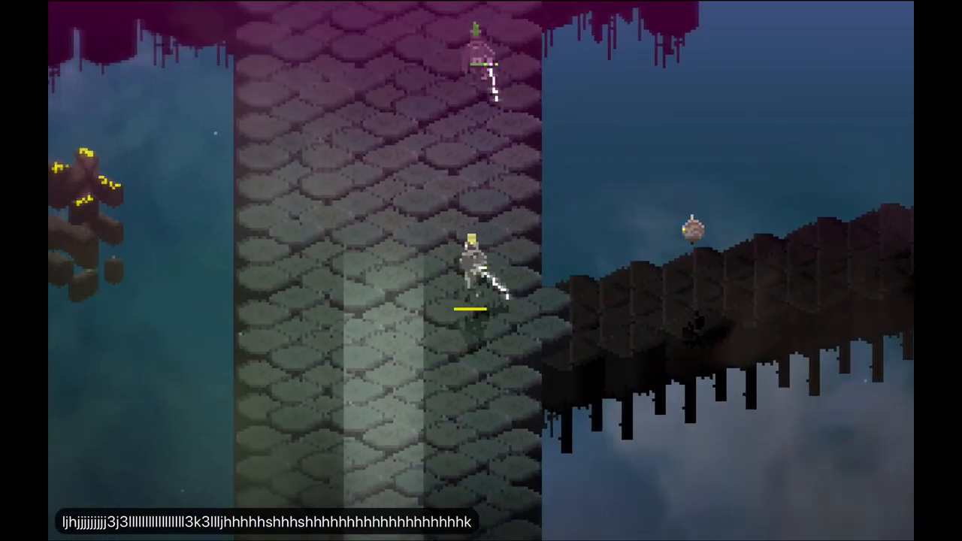
Move the player and raise the green shield against an attacking enemy
type("skksklsj")
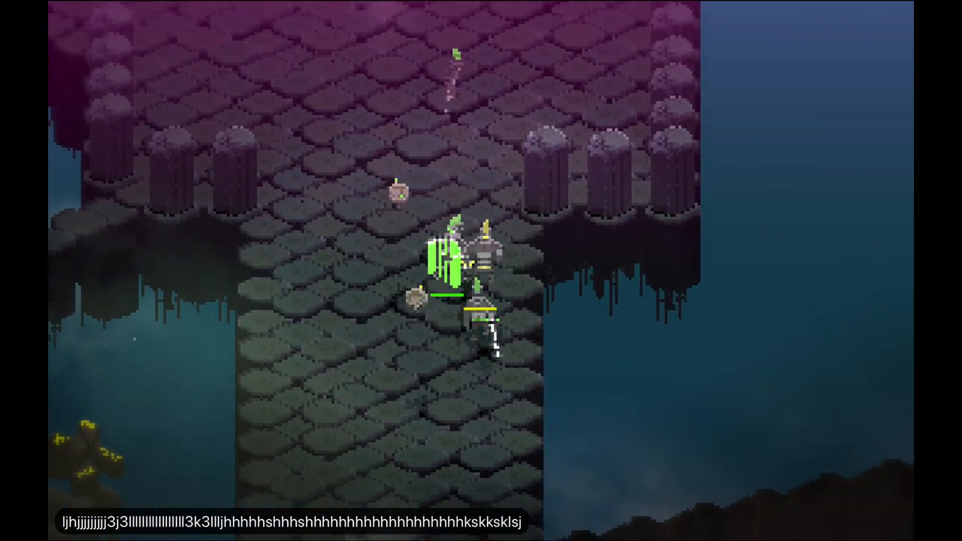